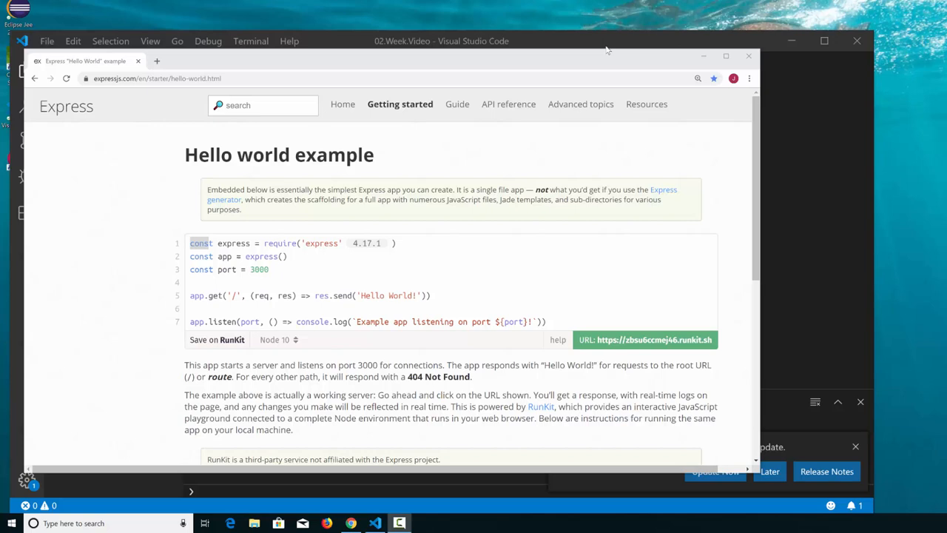
{"action": "mouse_move", "coordinate": [207, 263]}
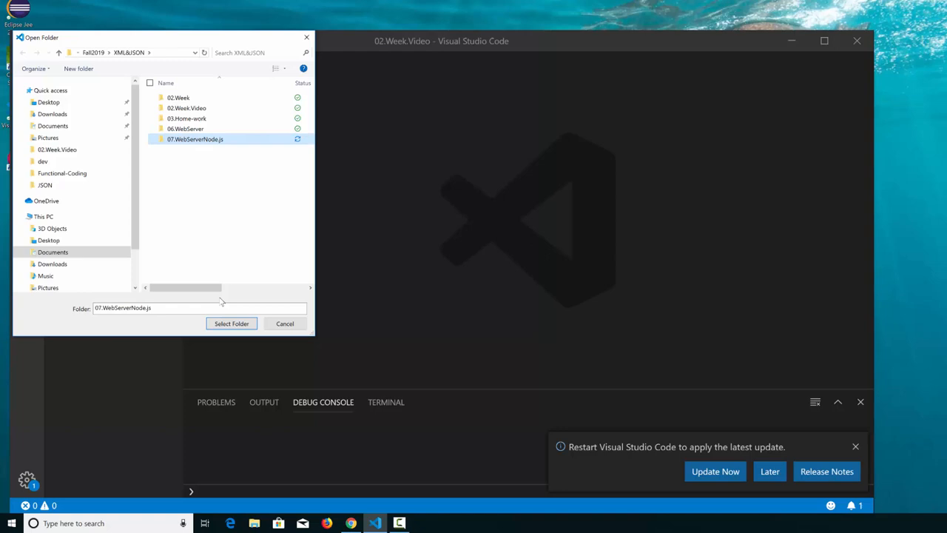
Open the 07.WebServerNode.js folder, create a new blank file, and start saving it
{"action": "left_click", "coordinate": [231, 324]}
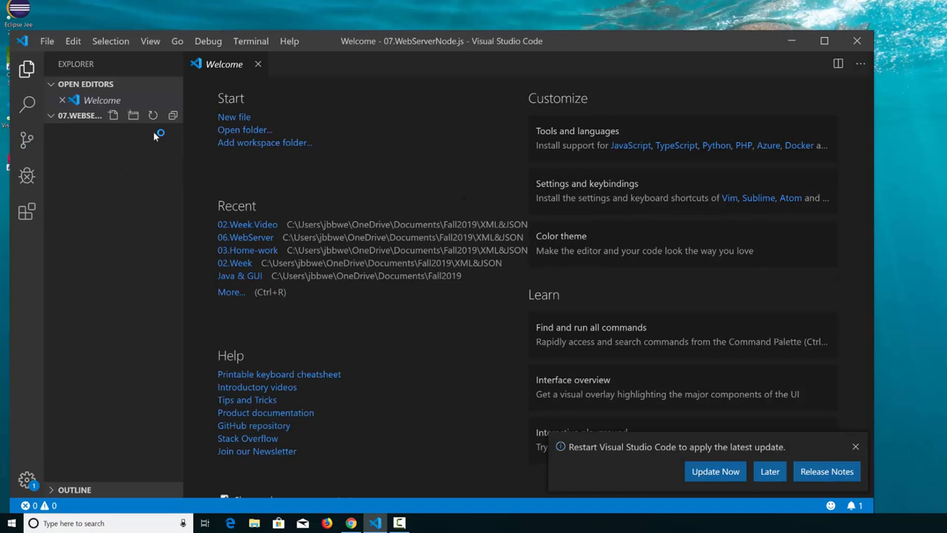
{"action": "left_click", "coordinate": [46, 41]}
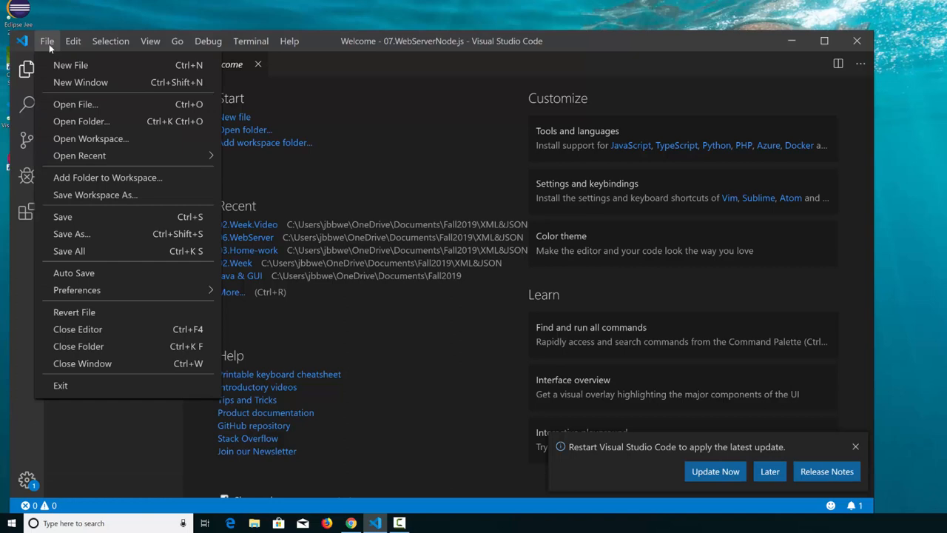
{"action": "left_click", "coordinate": [71, 65]}
{"action": "type", "text": "_"}
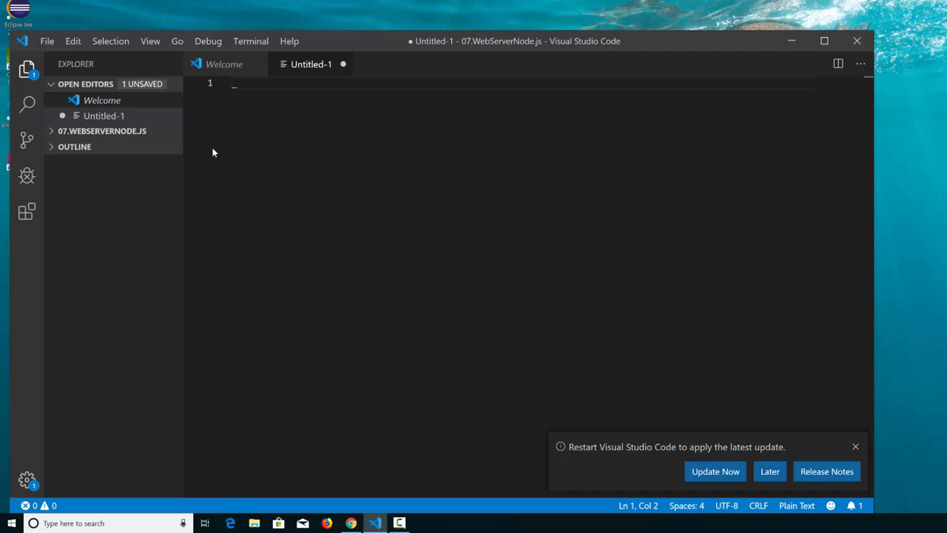
{"action": "key", "text": "ctrl+s"}
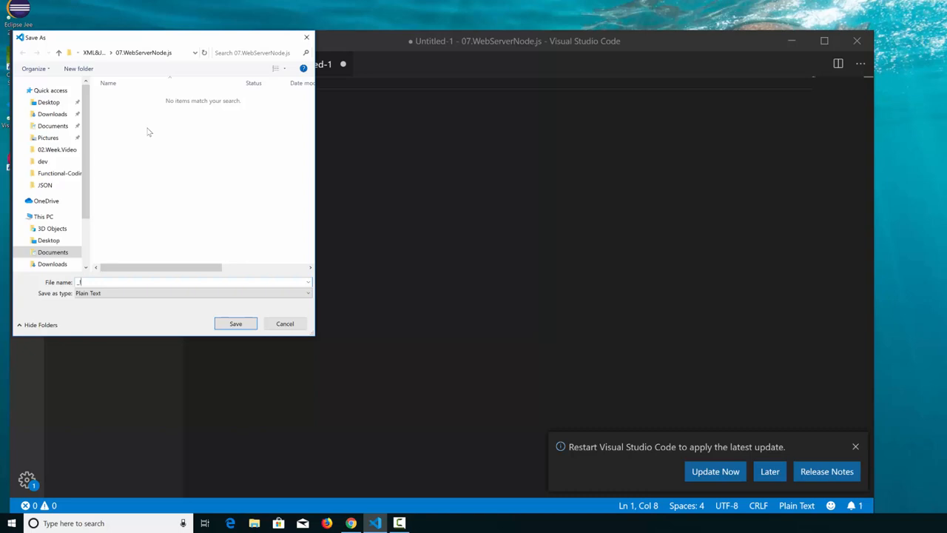
Save the file as _App.js and begin a /* filename: _App.js */ comment on line 1
{"action": "left_click", "coordinate": [235, 323]}
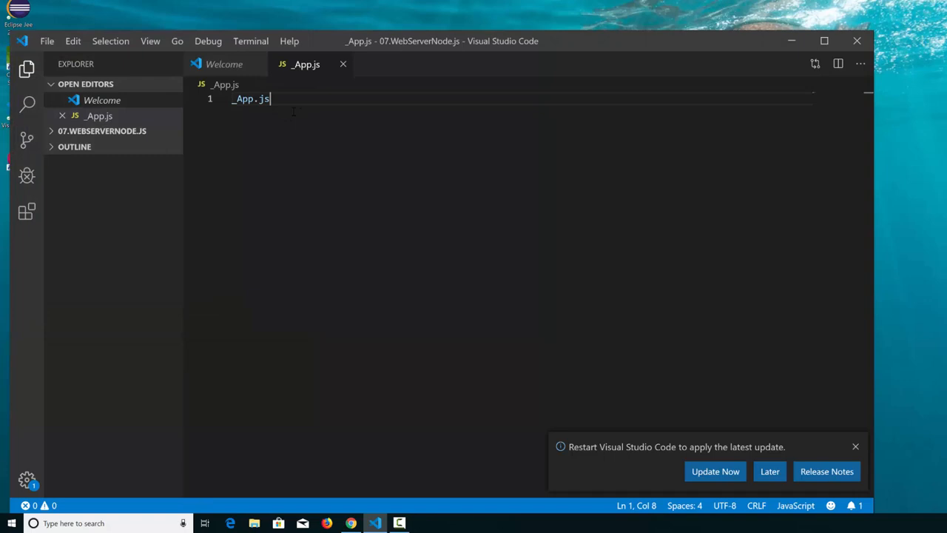
{"action": "type", "text": "/* filename:"}
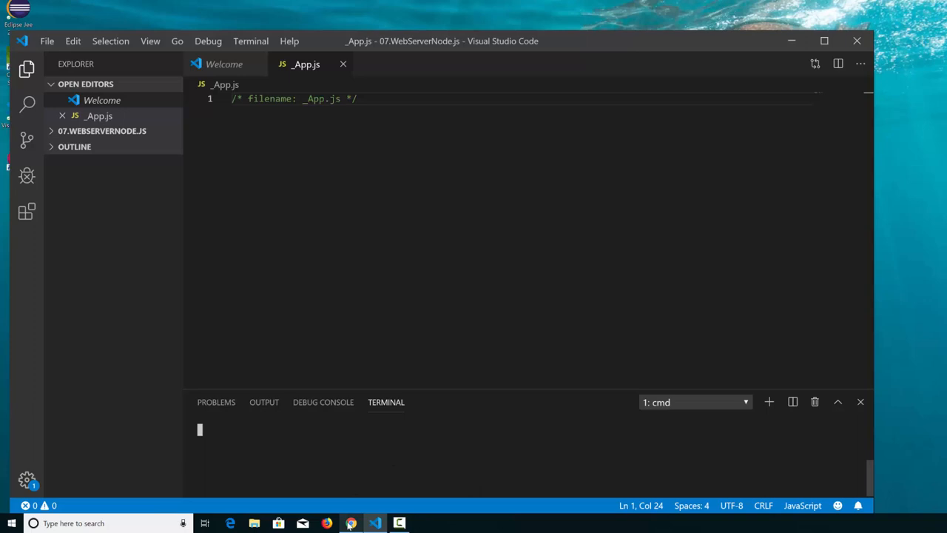
Check the Express hello world page, then prepare npm install express --save in the terminal
{"action": "left_click", "coordinate": [351, 523]}
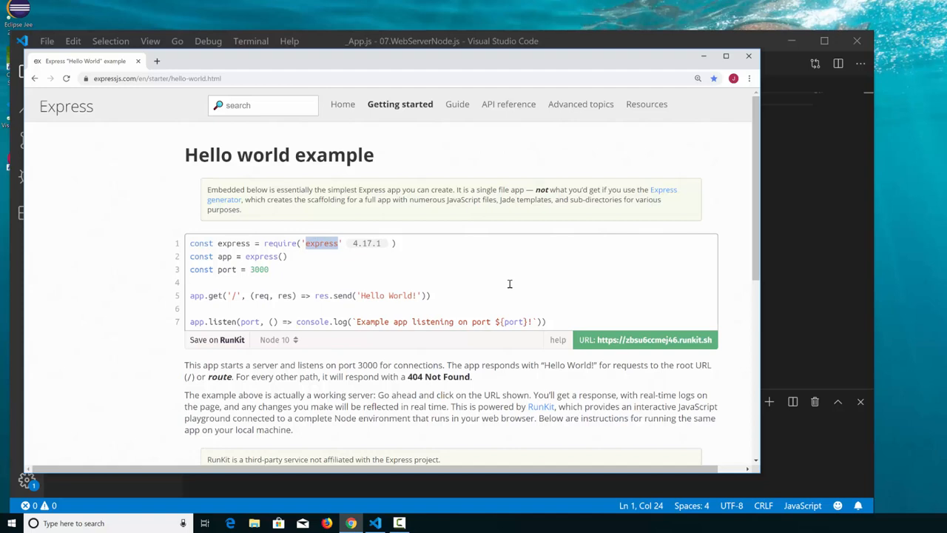
{"action": "left_click", "coordinate": [156, 61]}
{"action": "type", "text": "npm install express --save"}
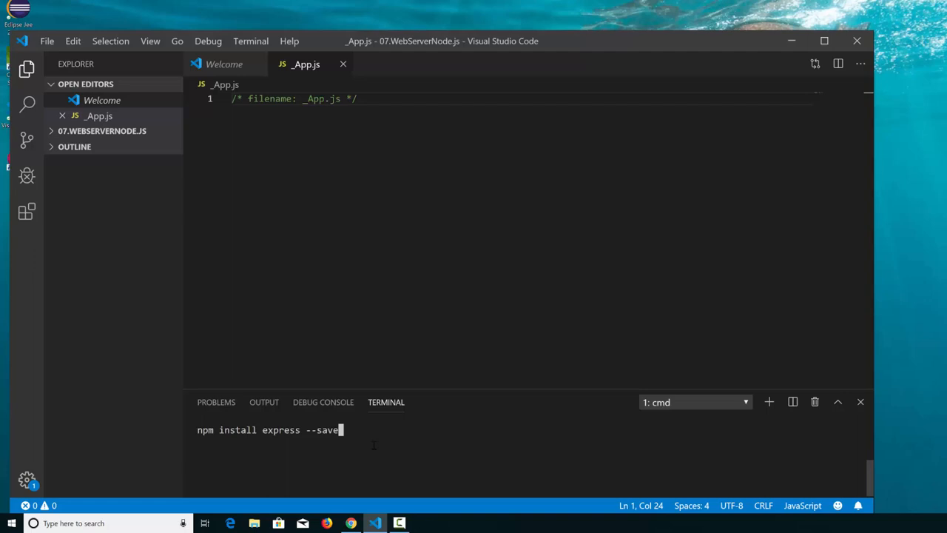
Run npm install express --save in the terminal
{"action": "key", "text": "enter"}
{"action": "type", "text": "n"}
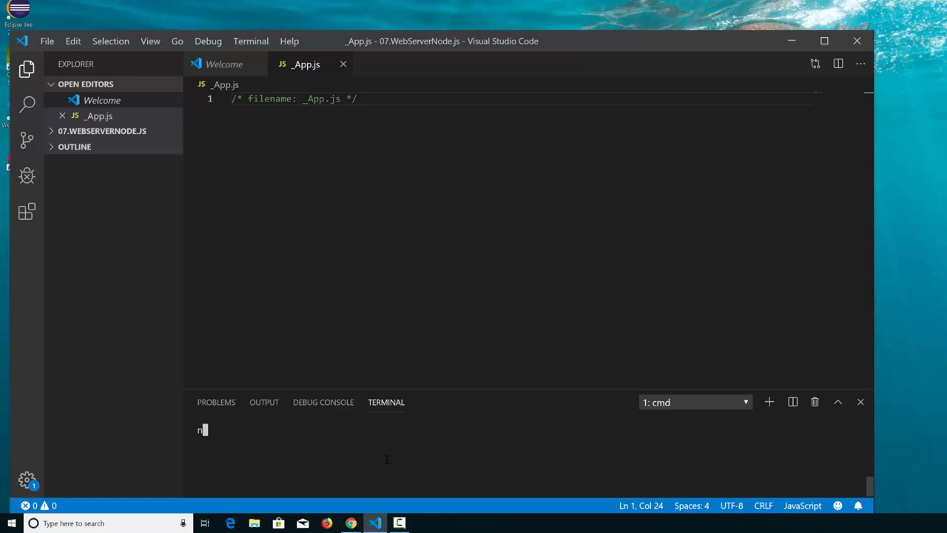
Run npm init, accepting defaults and entering 'Learning Node' at a prompt
{"action": "key", "text": "Enter"}
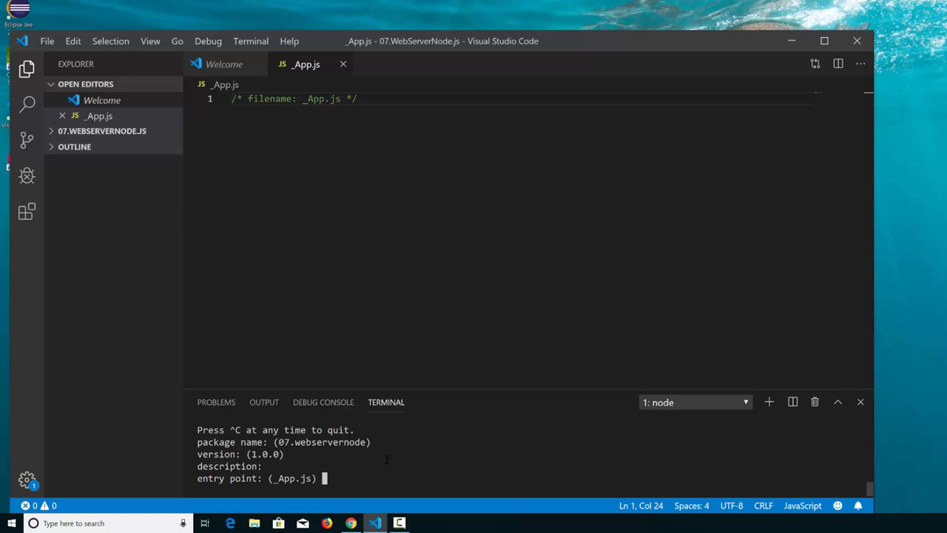
{"action": "key", "text": "enter"}
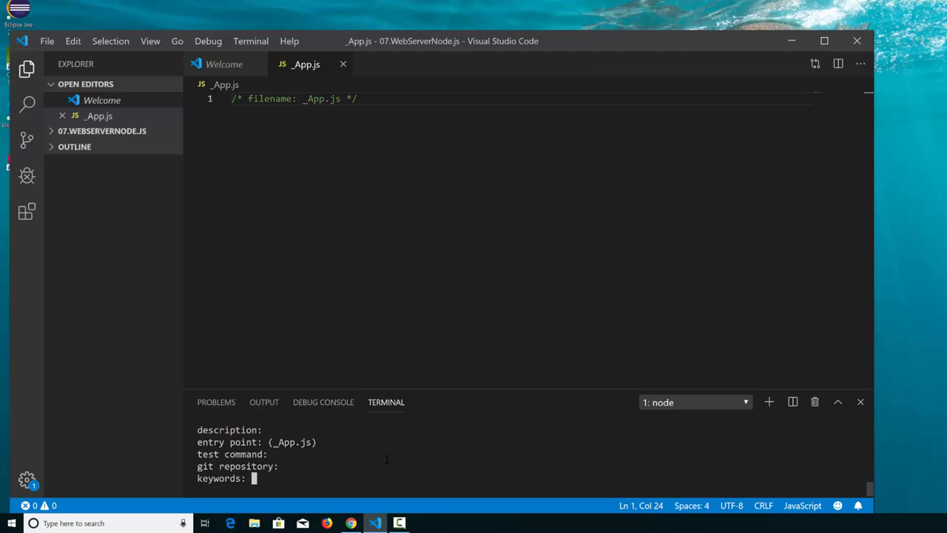
{"action": "type", "text": "Learning Node"}
{"action": "type", "text": "y"}
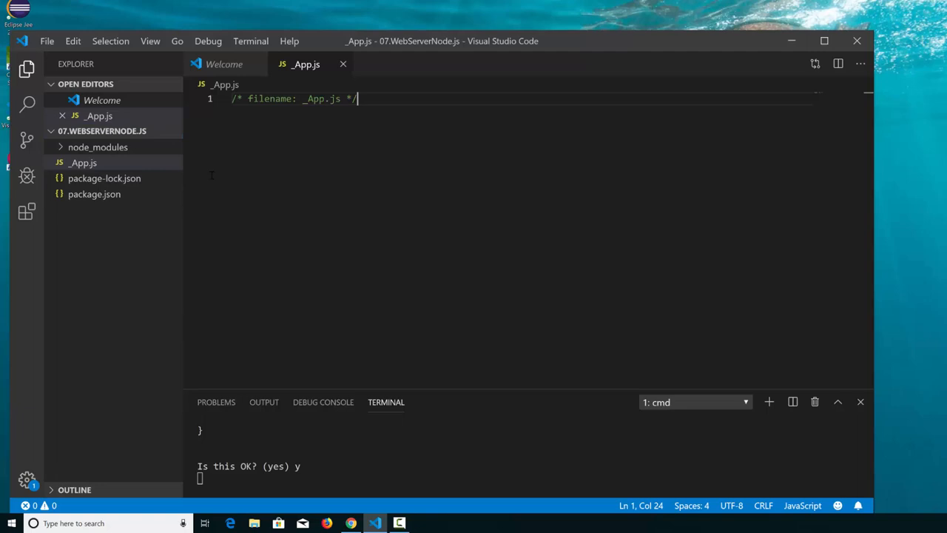
Close the Welcome tab and launch the Postman app from Windows search
{"action": "left_click", "coordinate": [94, 194]}
{"action": "type", "text": "post"}
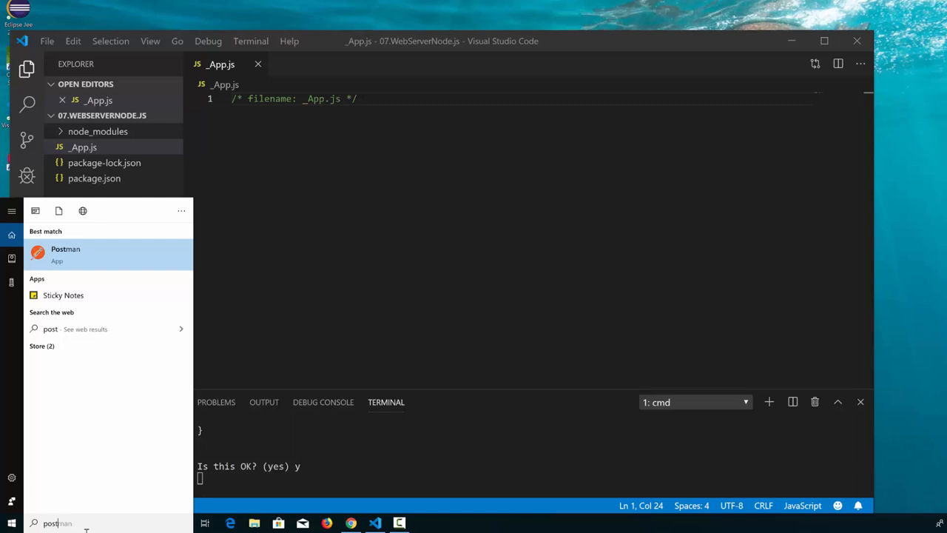
{"action": "left_click", "coordinate": [65, 253]}
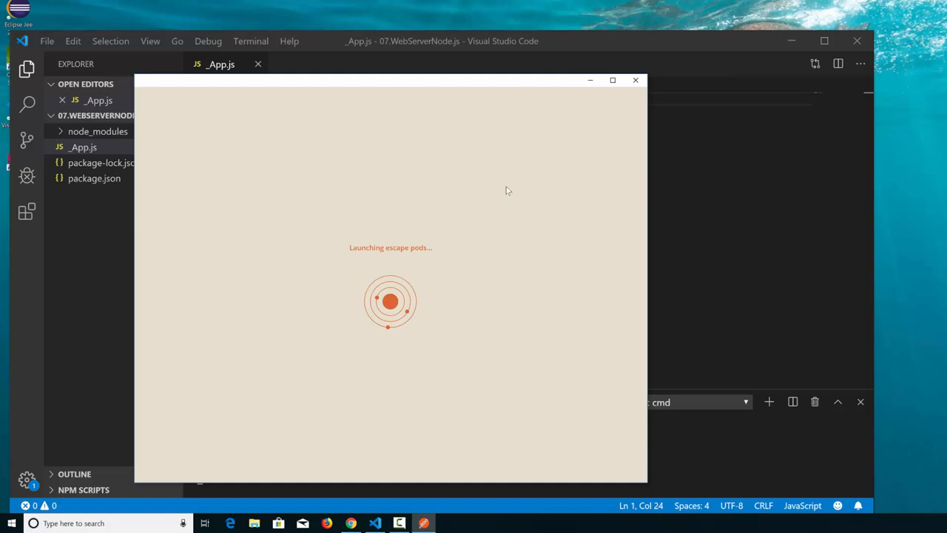